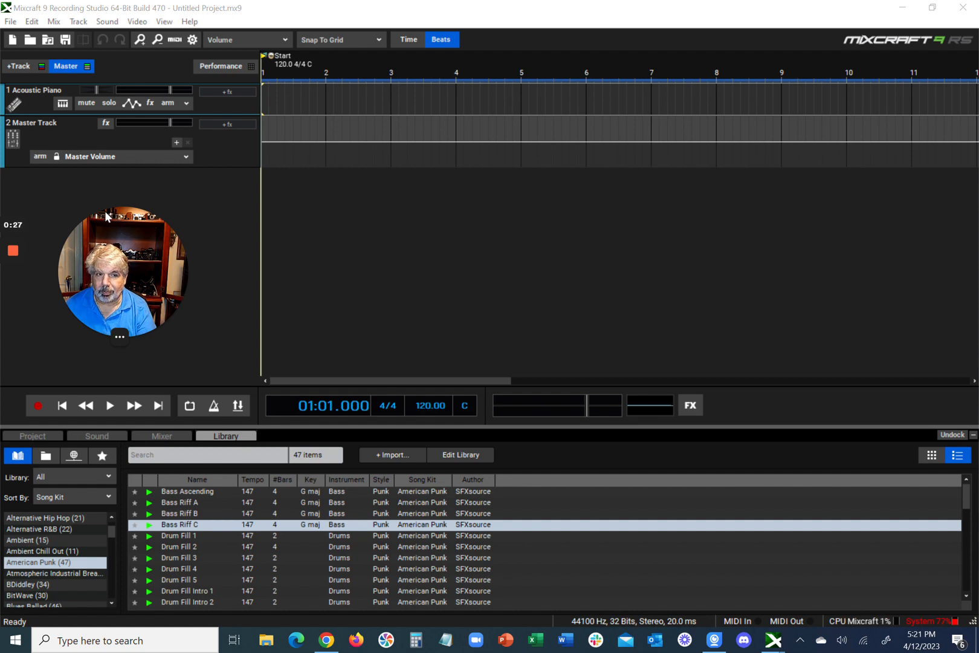
{"action": "mouse_move", "coordinate": [213, 226]}
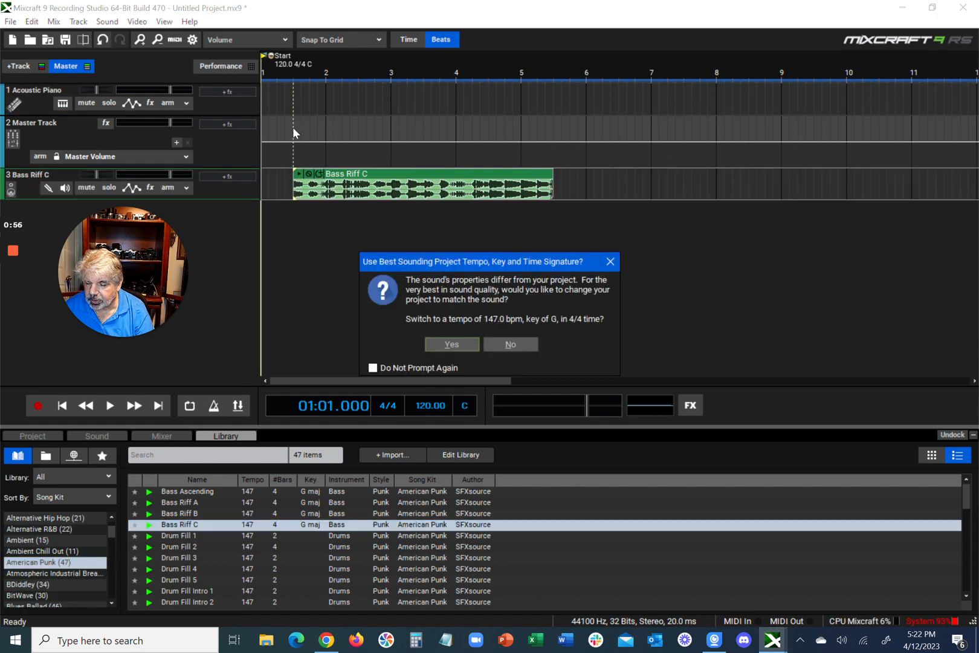
{"action": "mouse_move", "coordinate": [343, 332]}
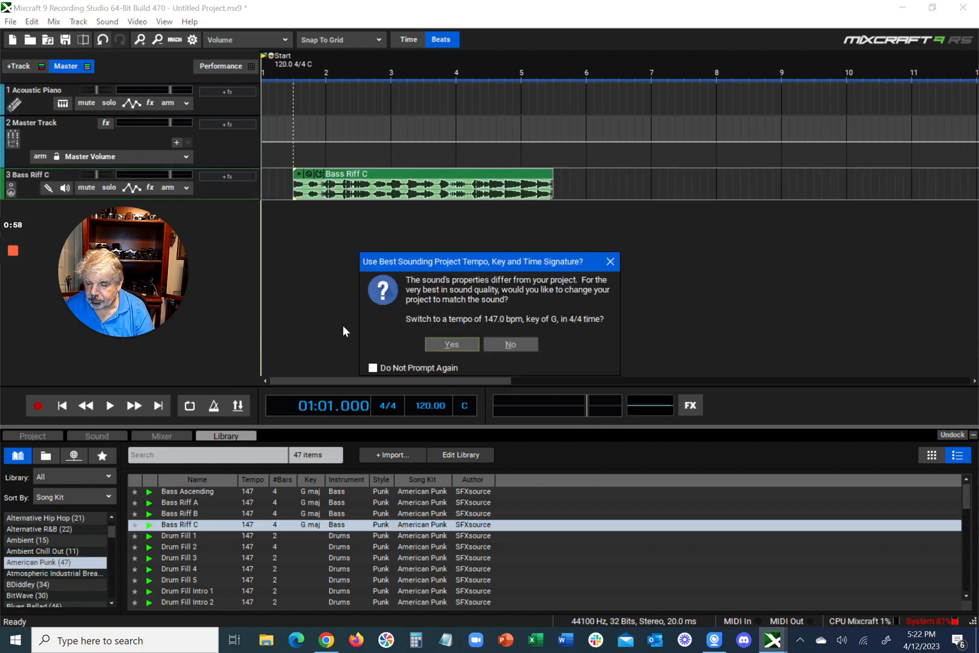
{"action": "mouse_move", "coordinate": [164, 416]}
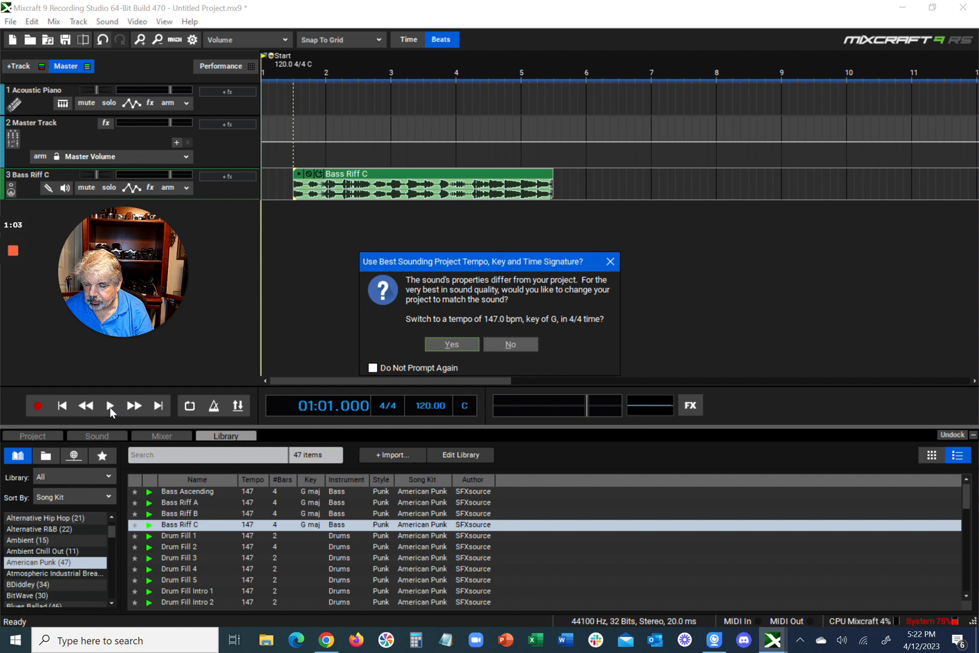
{"action": "mouse_move", "coordinate": [576, 191]}
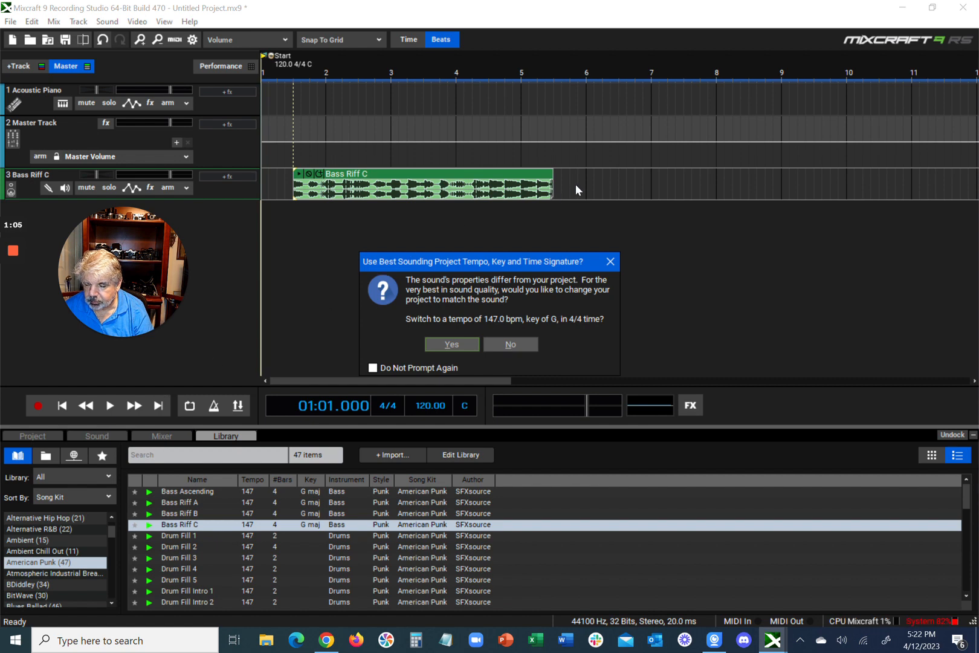
{"action": "mouse_move", "coordinate": [448, 333]}
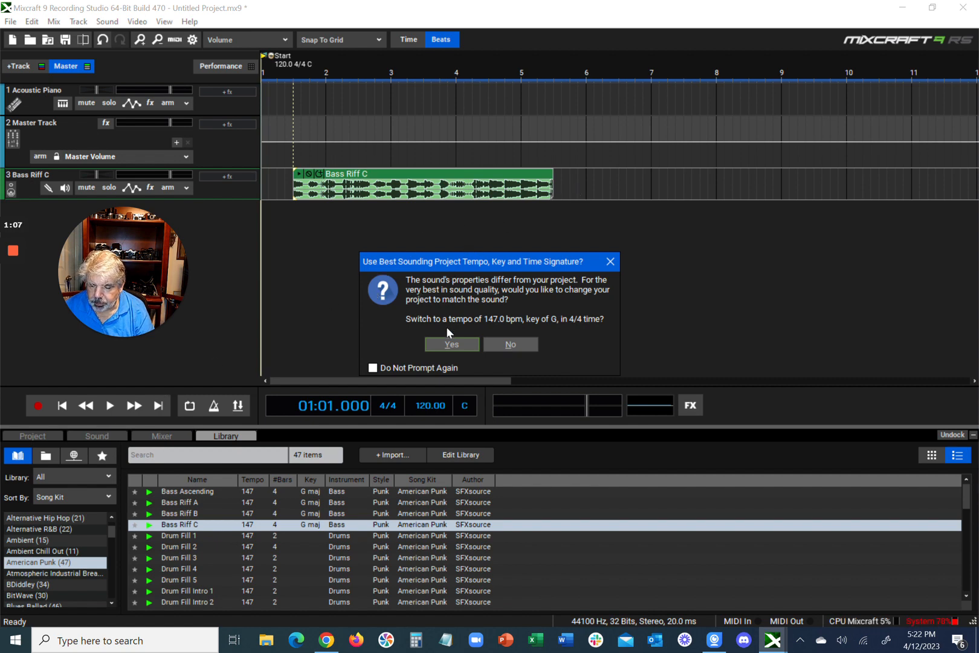
Accept the prompt so the project switches to 147 bpm in the key of G.
{"action": "left_click", "coordinate": [451, 344]}
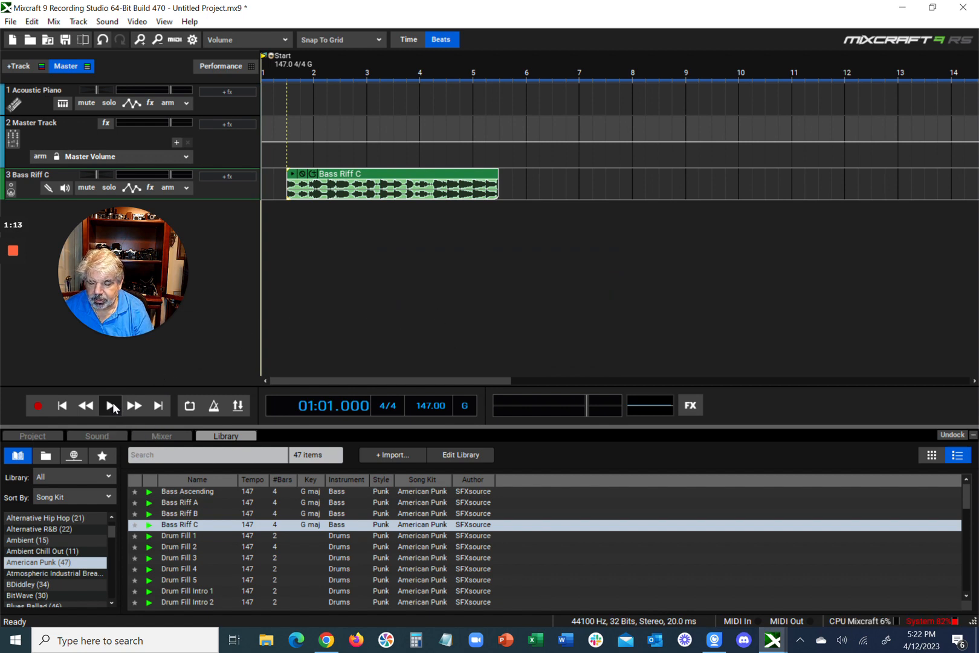
{"action": "left_click", "coordinate": [110, 405]}
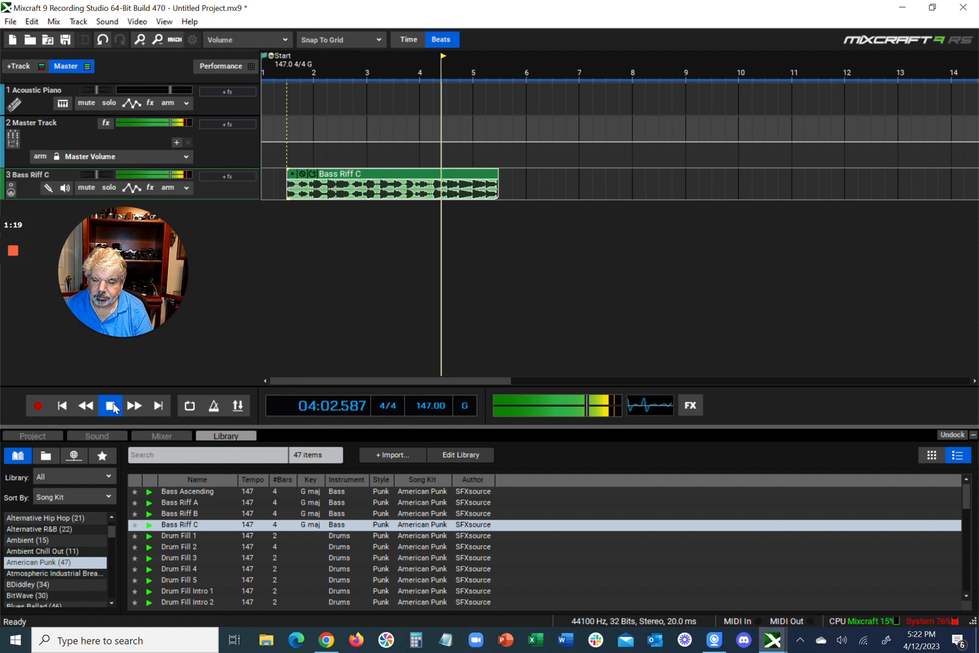
{"action": "left_click", "coordinate": [112, 406]}
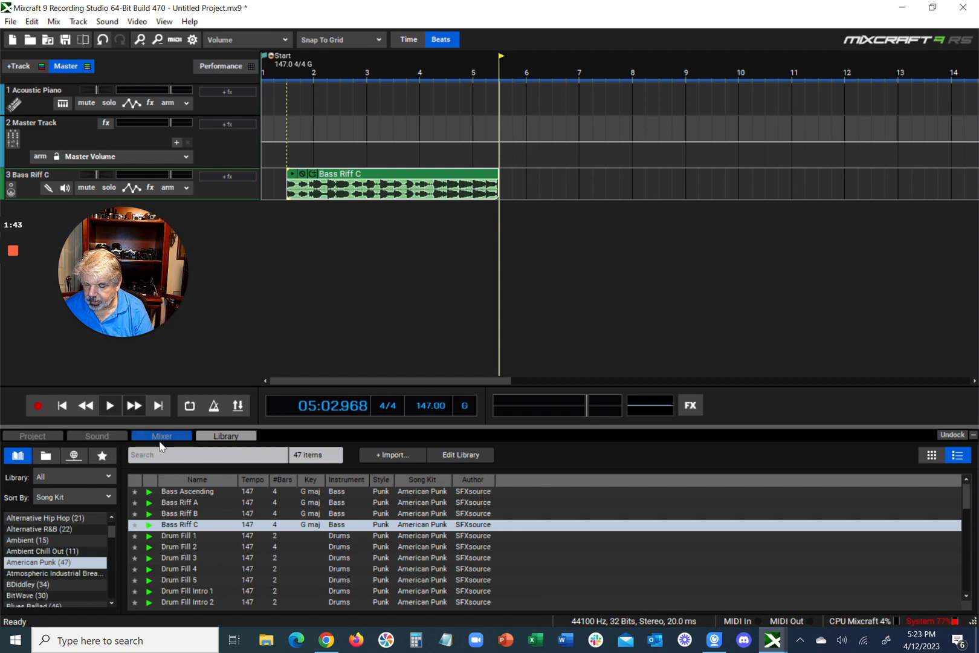
{"action": "left_click", "coordinate": [226, 435]}
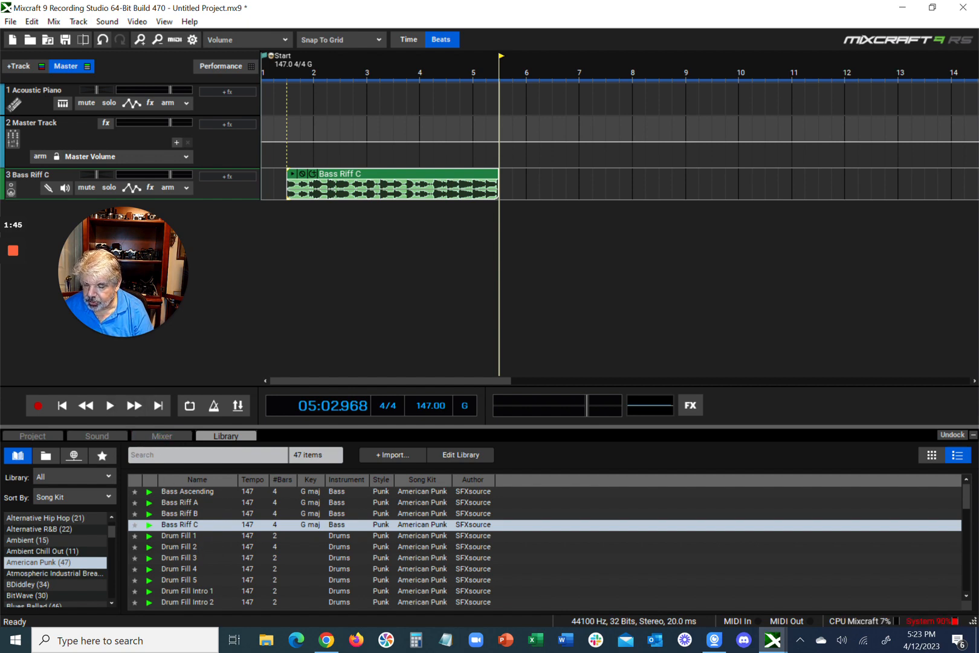
{"action": "left_click", "coordinate": [179, 535]}
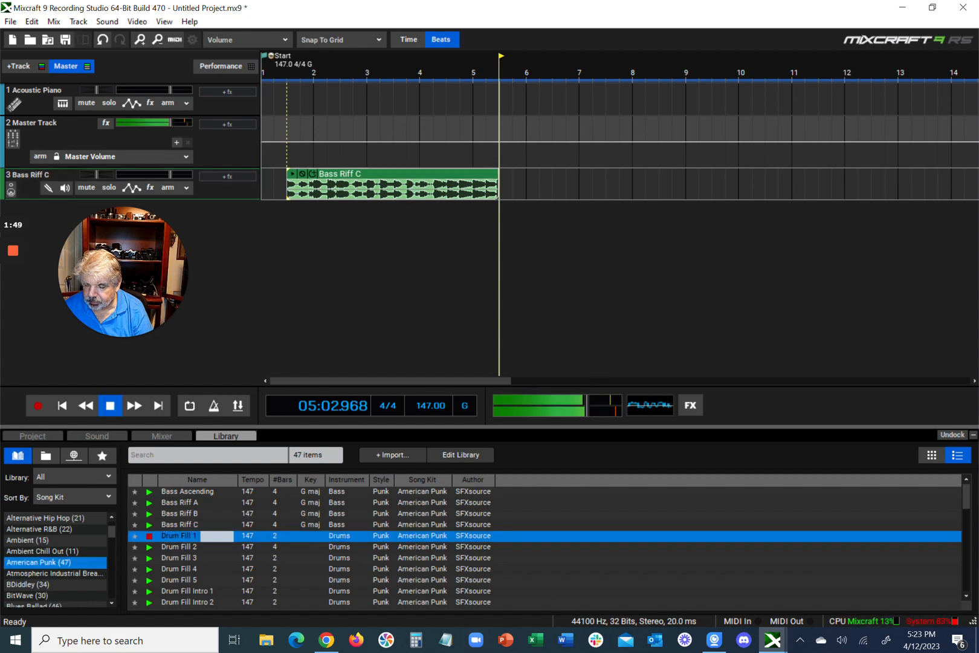
{"action": "left_click", "coordinate": [180, 548]}
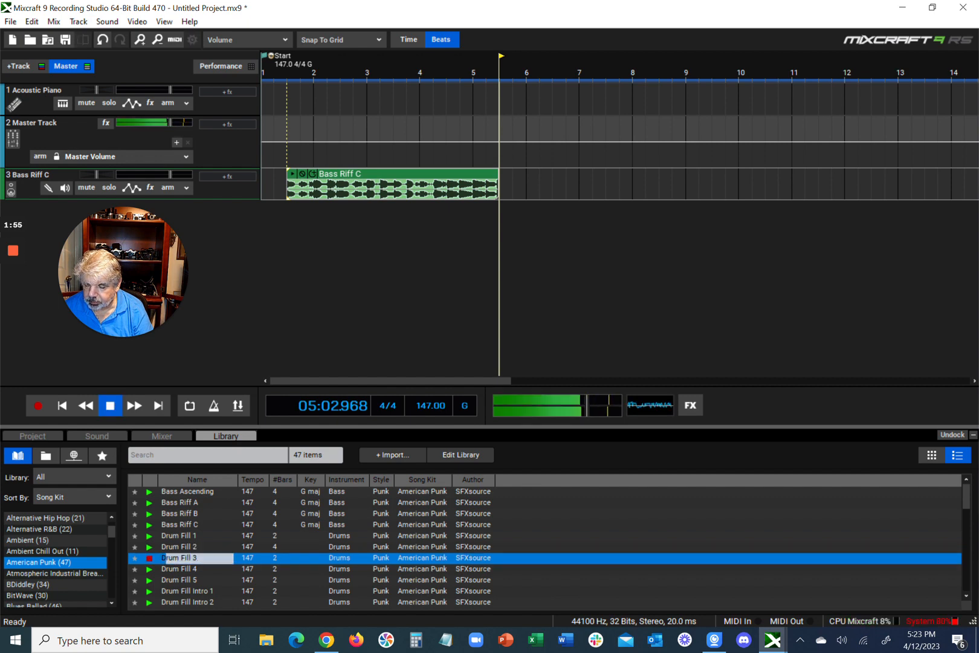
{"action": "left_click", "coordinate": [110, 405]}
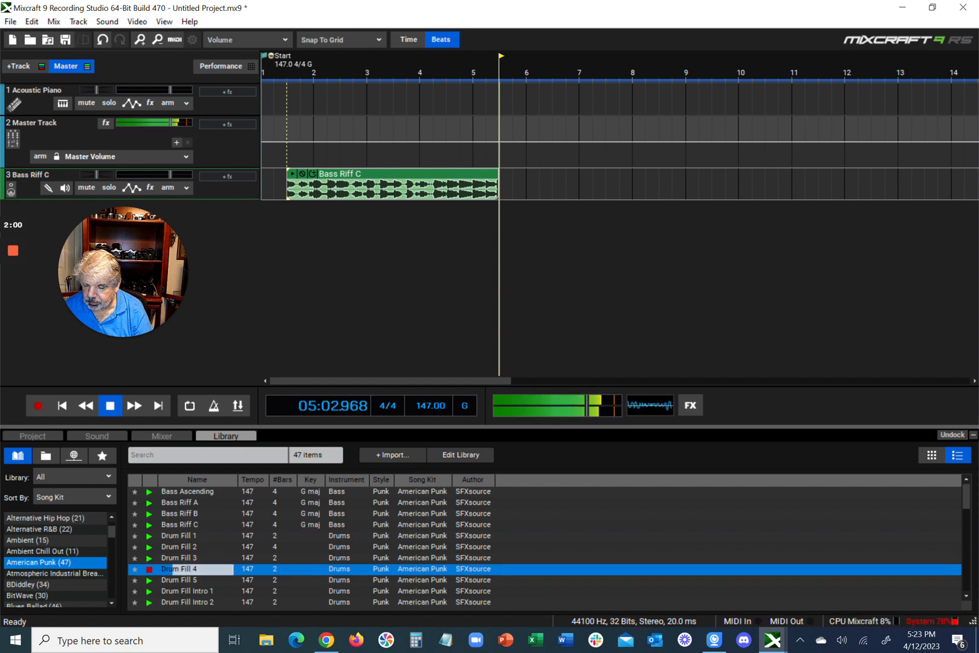
{"action": "left_click", "coordinate": [111, 406]}
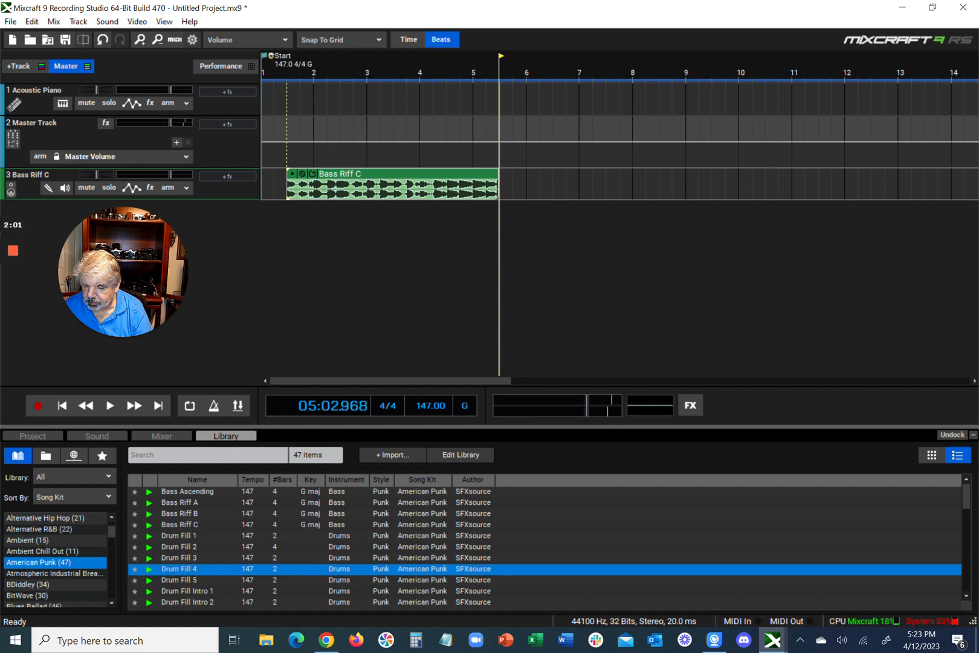
{"action": "scroll", "scroll_direction": "down", "scroll_amount": 3}
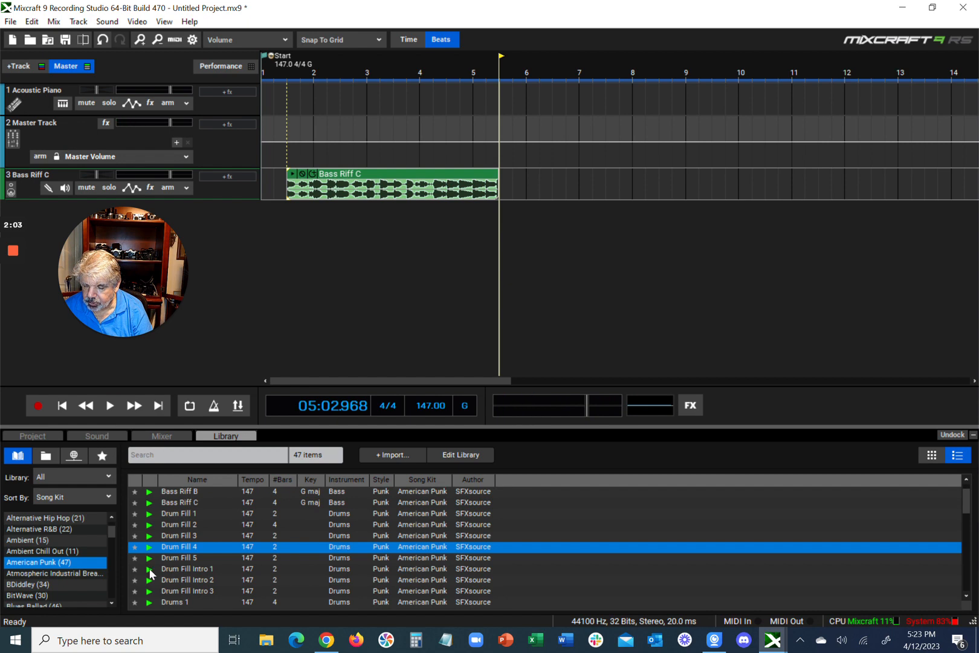
{"action": "left_click", "coordinate": [149, 568]}
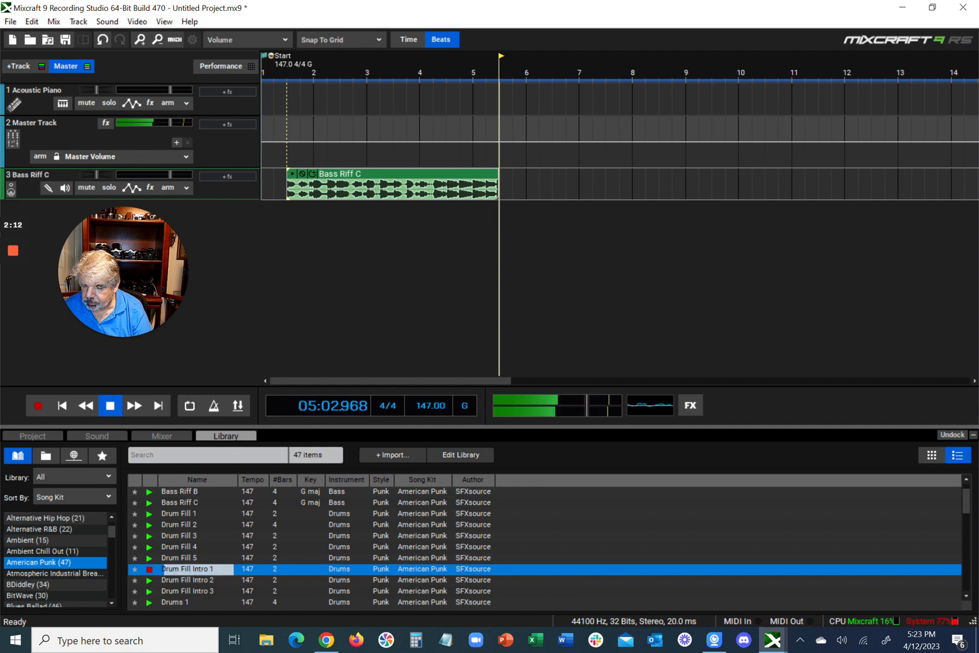
{"action": "left_click", "coordinate": [188, 580]}
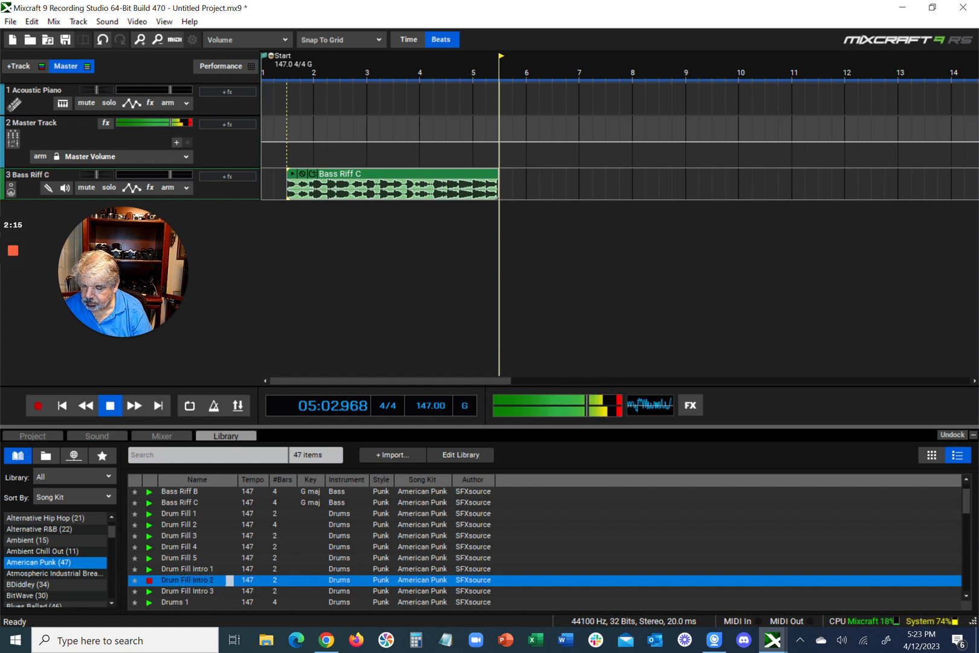
{"action": "left_click", "coordinate": [110, 405]}
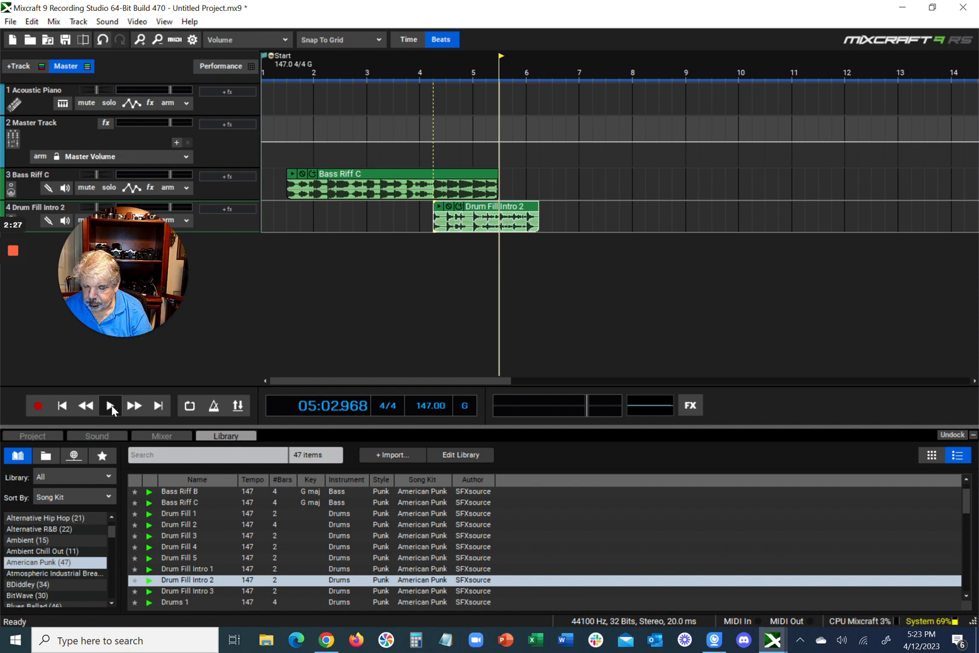
Rewind and audition Bass Riff C together with Drum Fill Intro 2, then stop playback.
{"action": "left_click", "coordinate": [109, 406]}
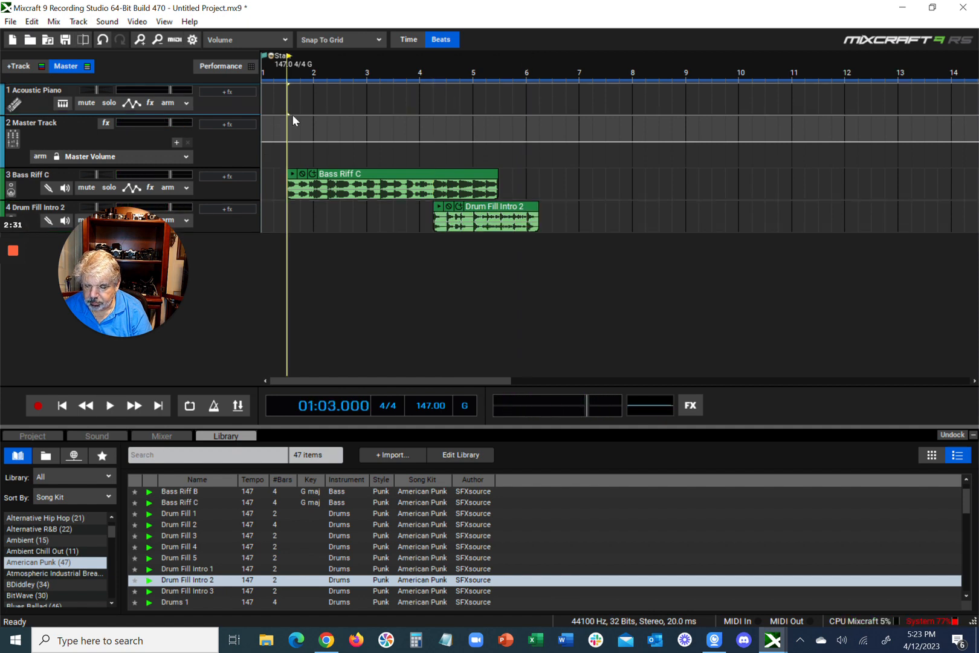
{"action": "left_click", "coordinate": [109, 405]}
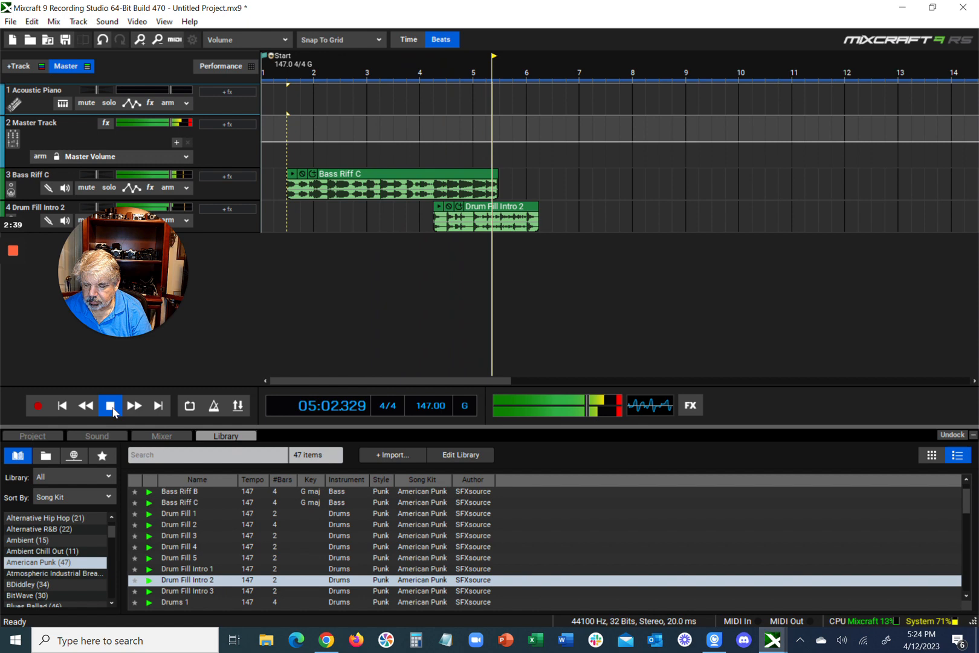
{"action": "left_click", "coordinate": [111, 406]}
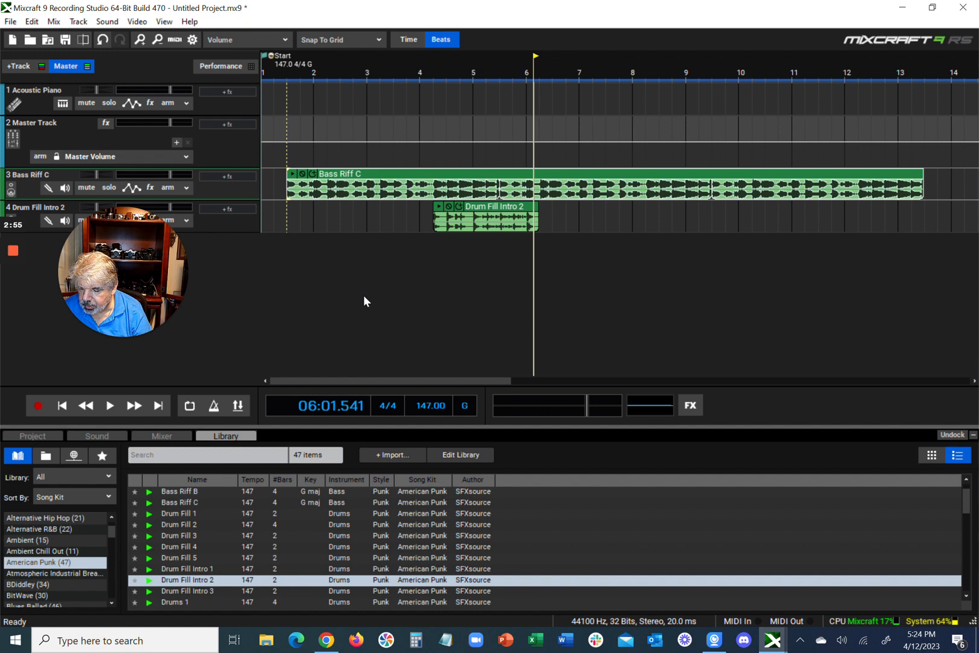
{"action": "mouse_move", "coordinate": [212, 490]}
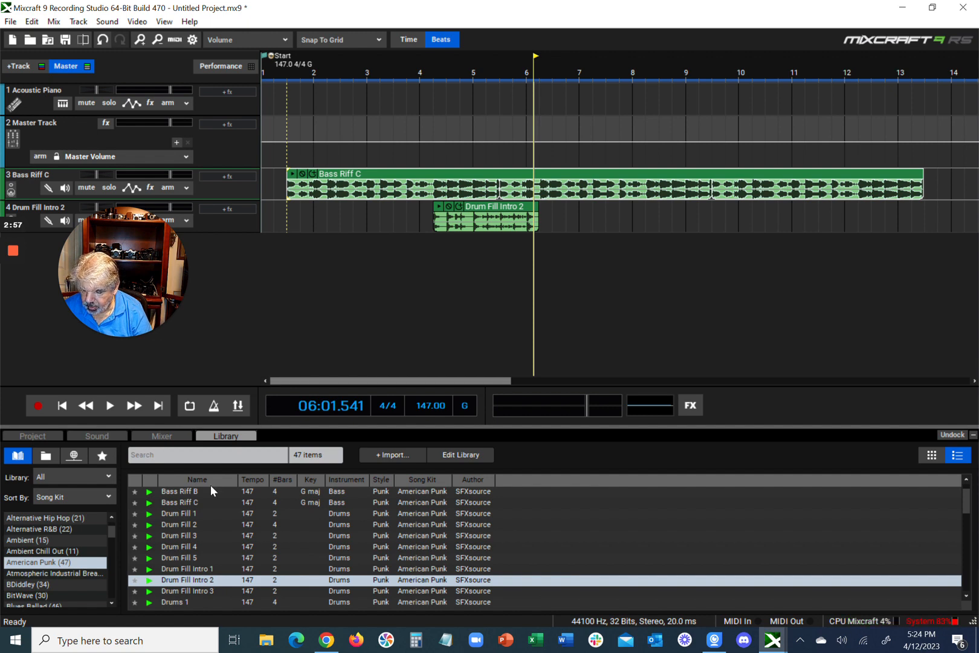
{"action": "scroll", "scroll_direction": "down", "scroll_amount": 3}
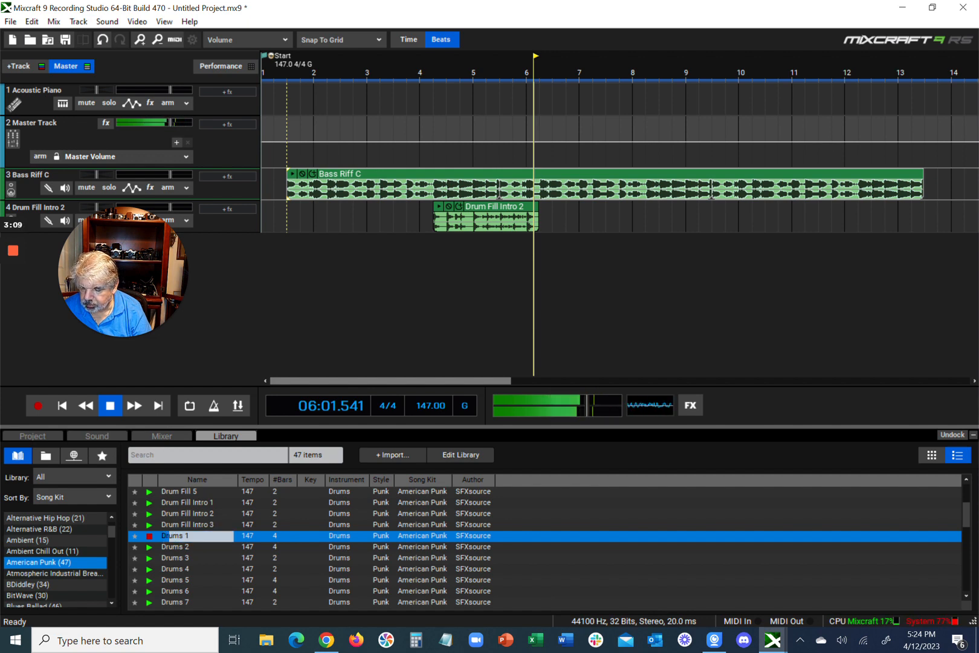
{"action": "left_click", "coordinate": [175, 546]}
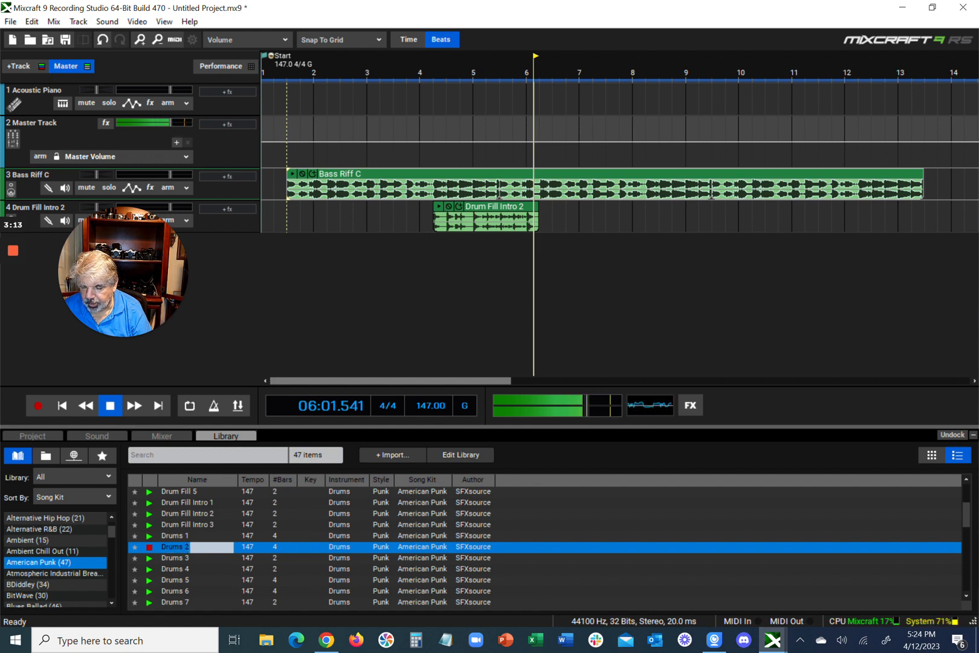
{"action": "left_click", "coordinate": [175, 557]}
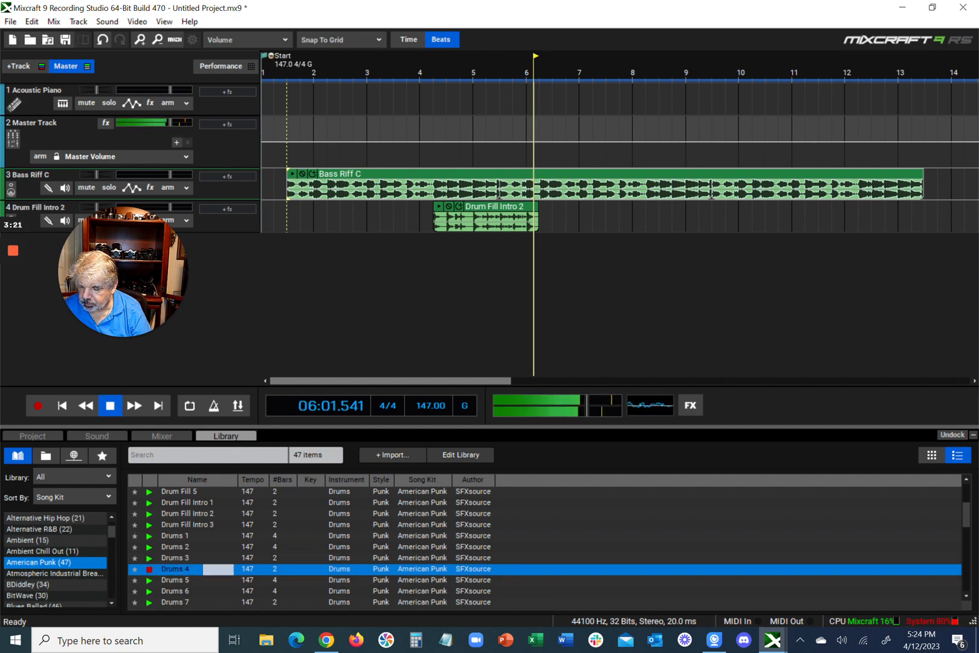
{"action": "left_click", "coordinate": [110, 405]}
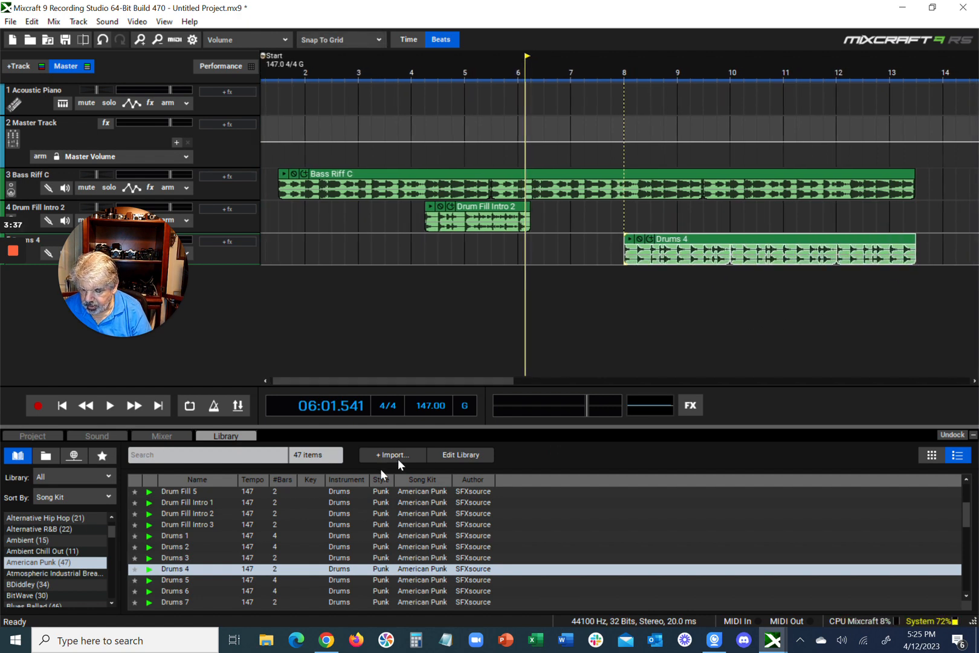
{"action": "scroll", "scroll_direction": "down", "scroll_amount": 3}
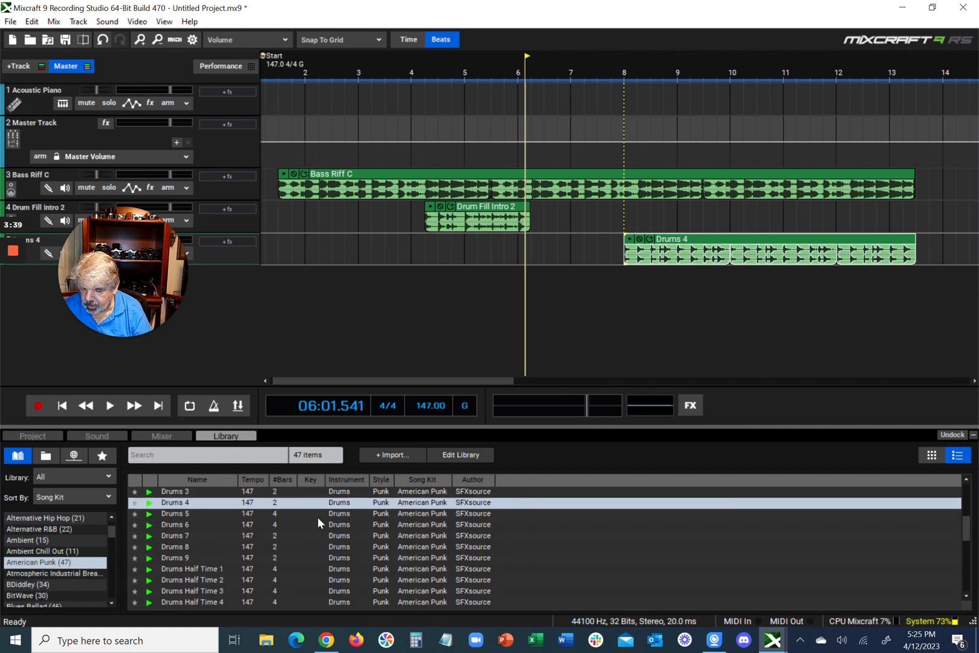
{"action": "scroll", "scroll_direction": "down", "scroll_amount": 3}
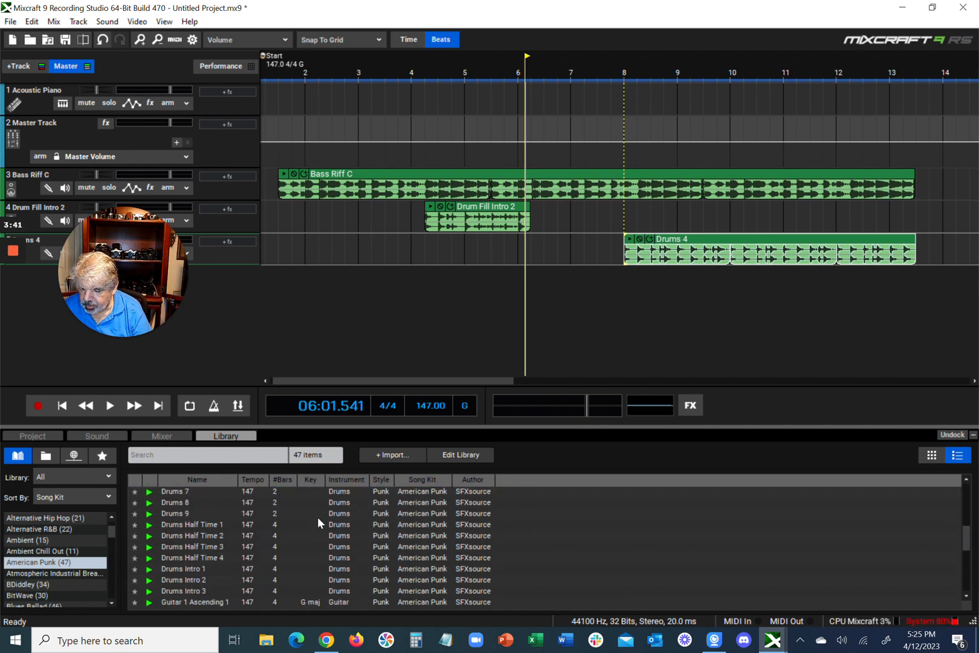
{"action": "scroll", "scroll_direction": "down", "scroll_amount": 3}
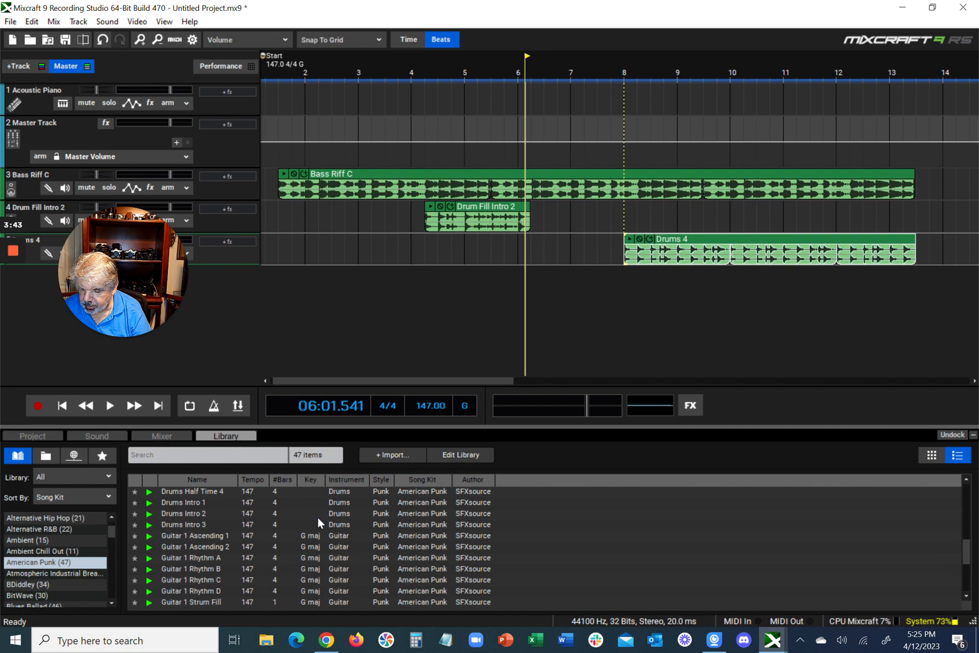
{"action": "scroll", "scroll_direction": "down", "scroll_amount": 3}
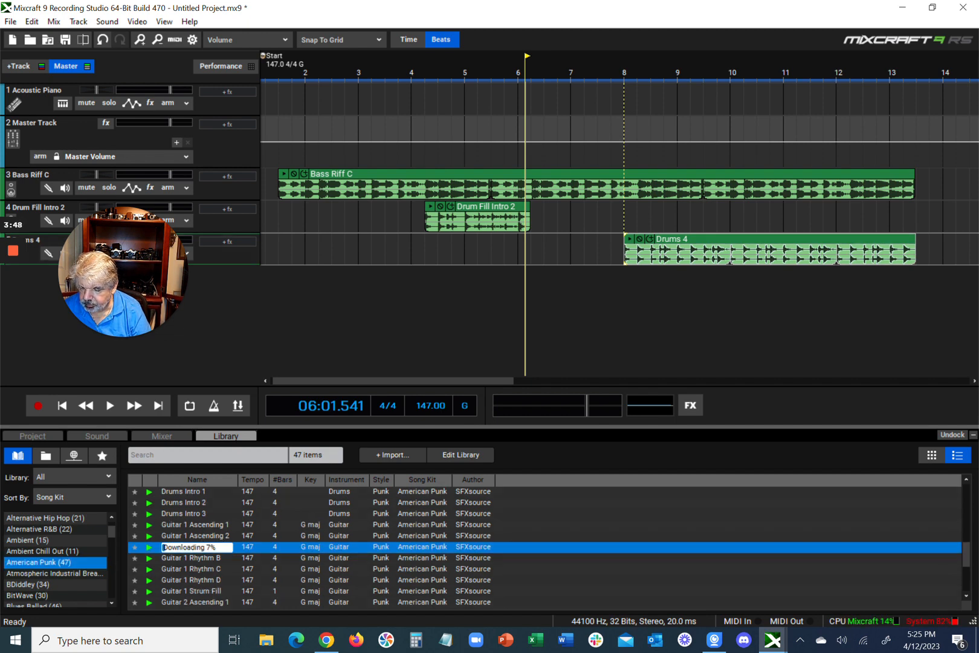
{"action": "left_click", "coordinate": [148, 547]}
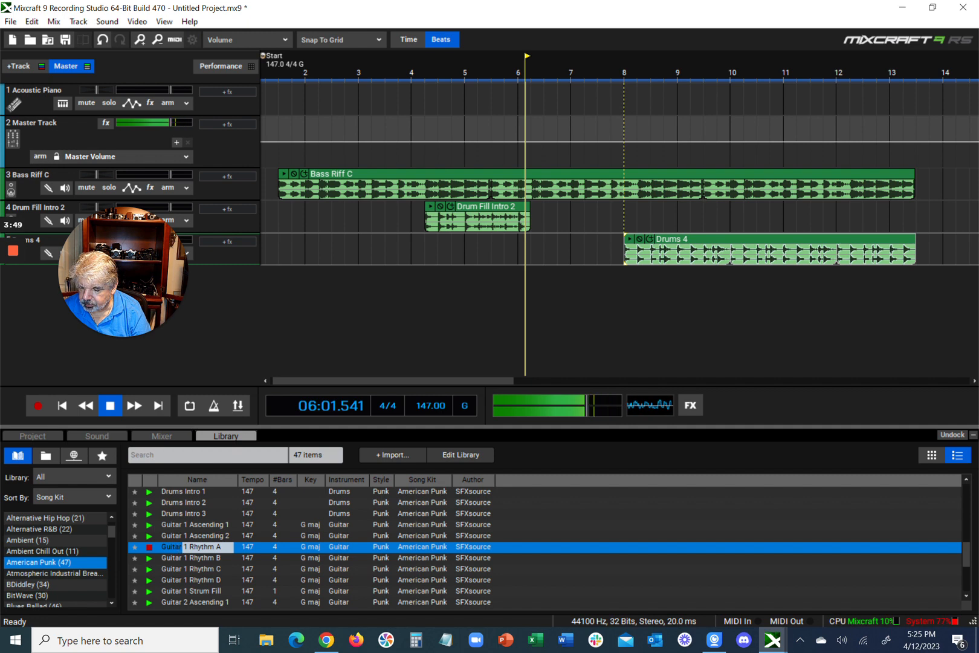
{"action": "left_click", "coordinate": [150, 557]}
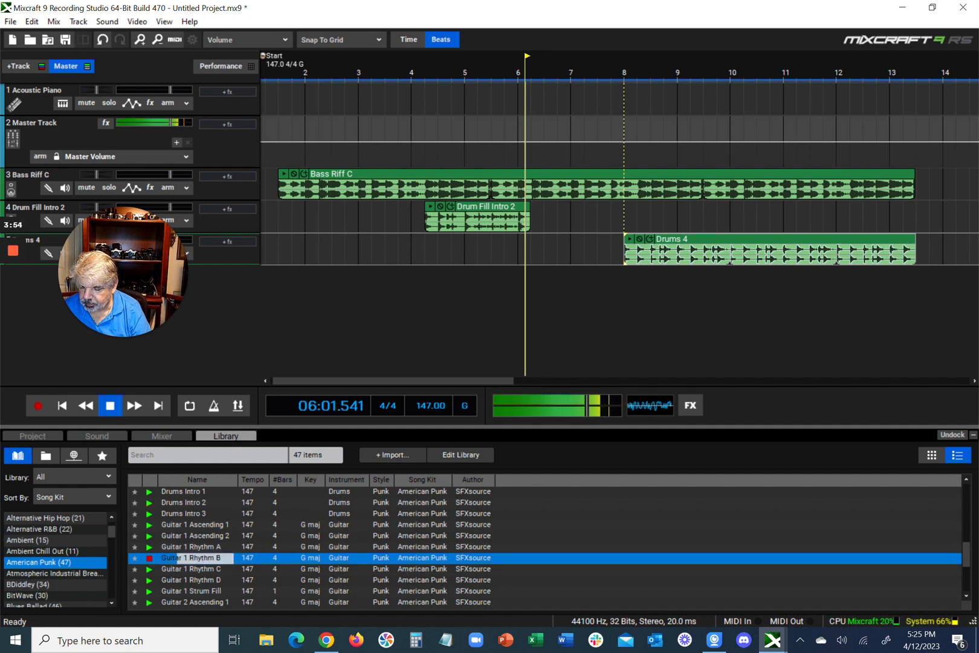
{"action": "left_click", "coordinate": [110, 406]}
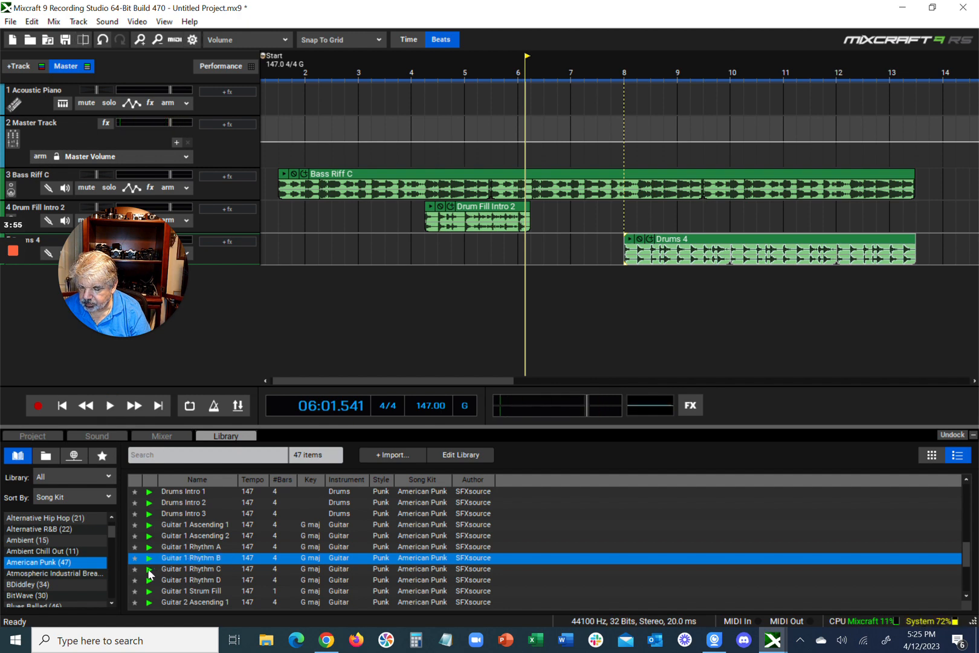
{"action": "left_click", "coordinate": [150, 568]}
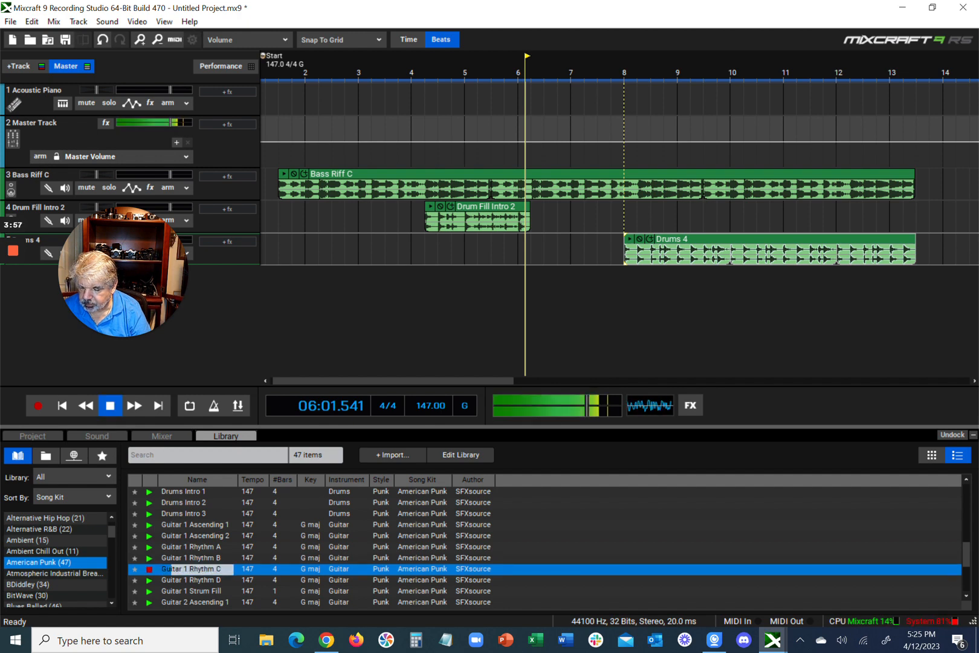
{"action": "left_click", "coordinate": [110, 406]}
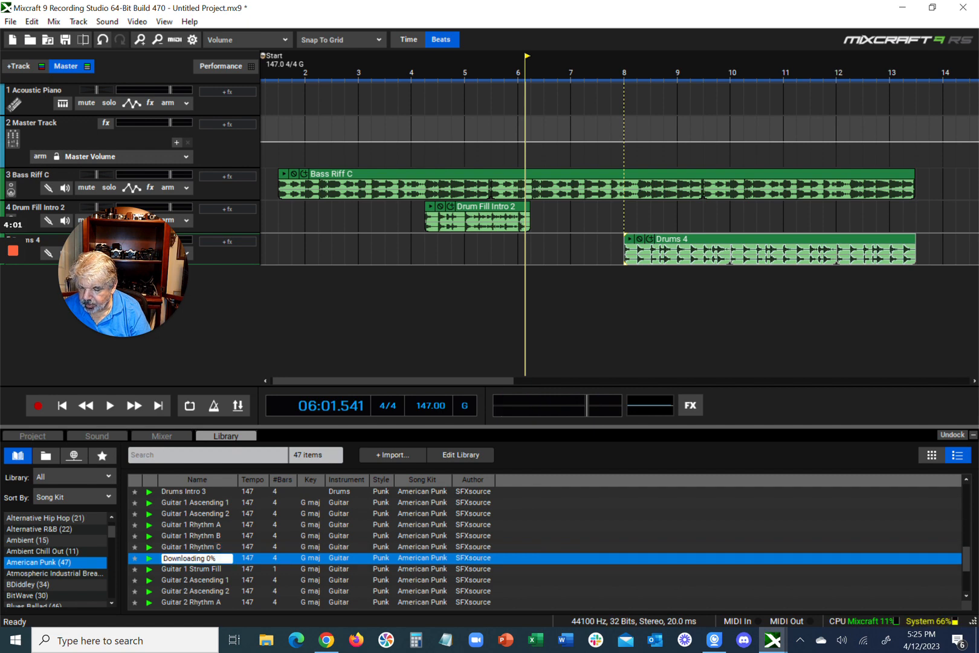
{"action": "left_click", "coordinate": [149, 563]}
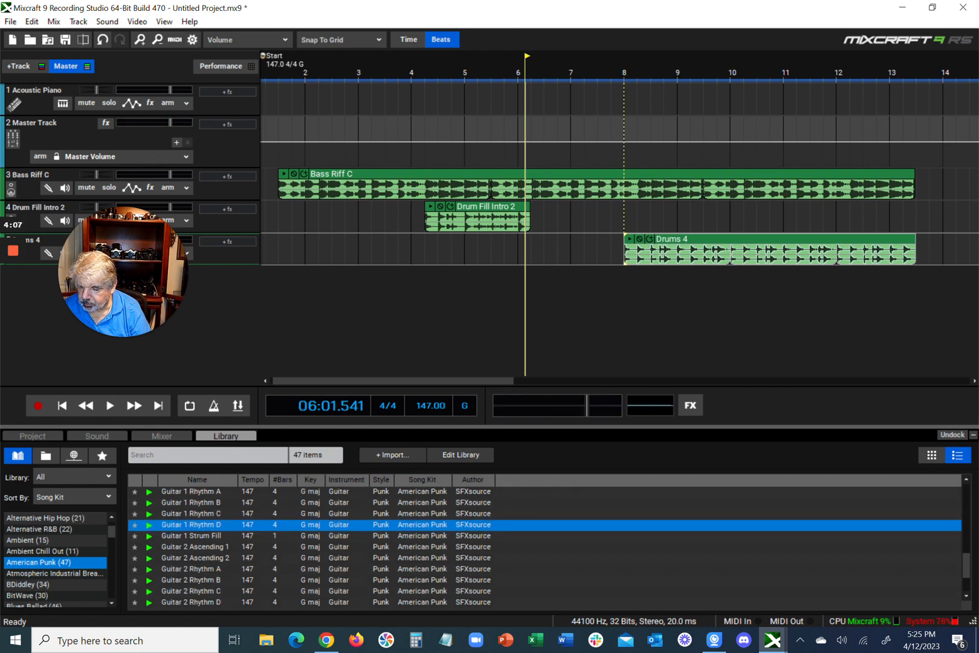
{"action": "left_click", "coordinate": [149, 535]}
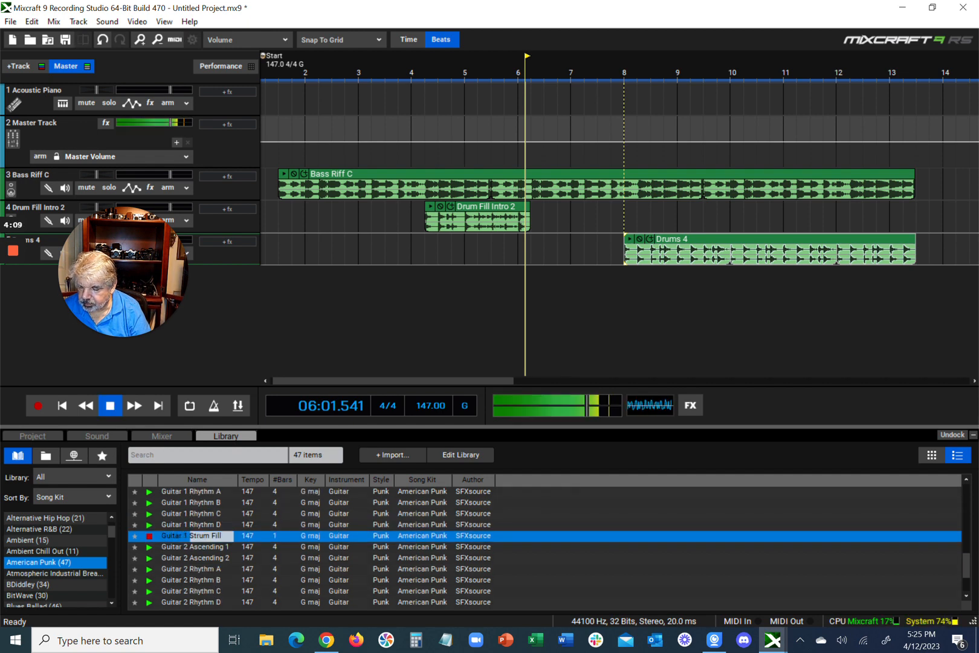
{"action": "left_click", "coordinate": [110, 405]}
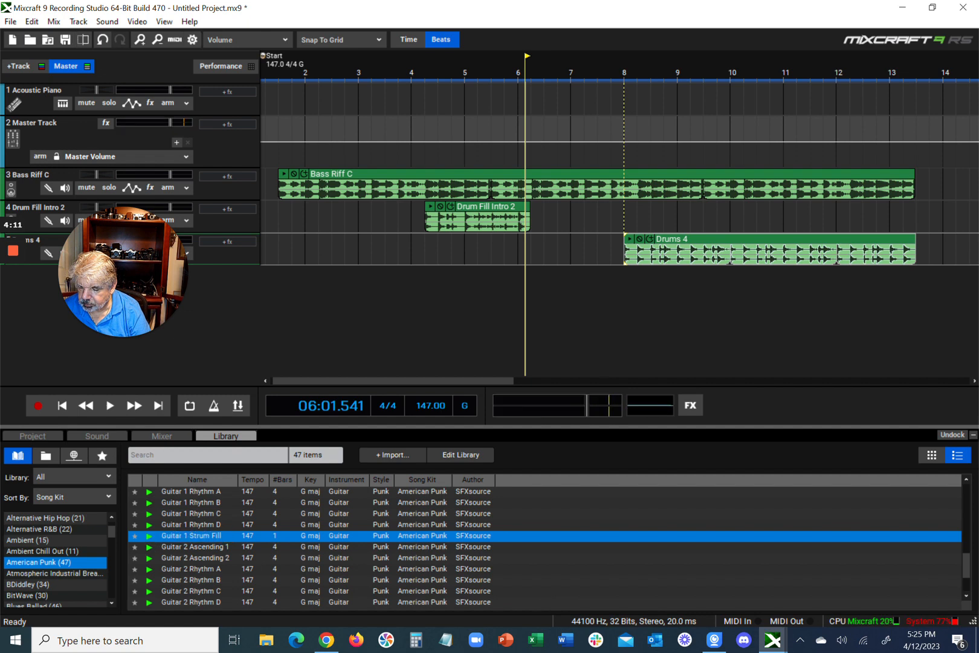
{"action": "scroll", "scroll_direction": "down", "scroll_amount": 3}
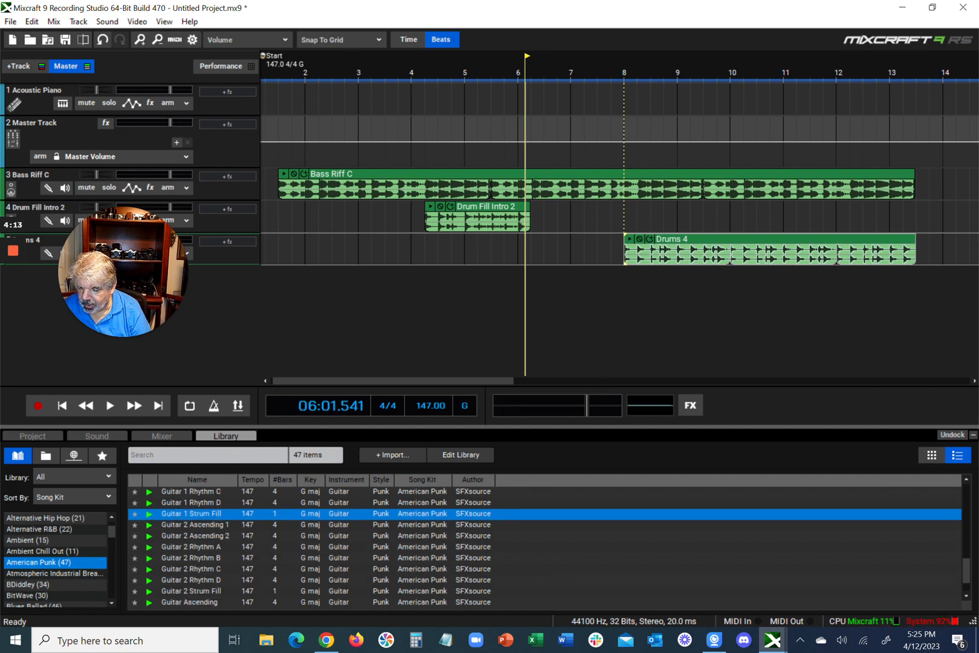
{"action": "left_click", "coordinate": [192, 558]}
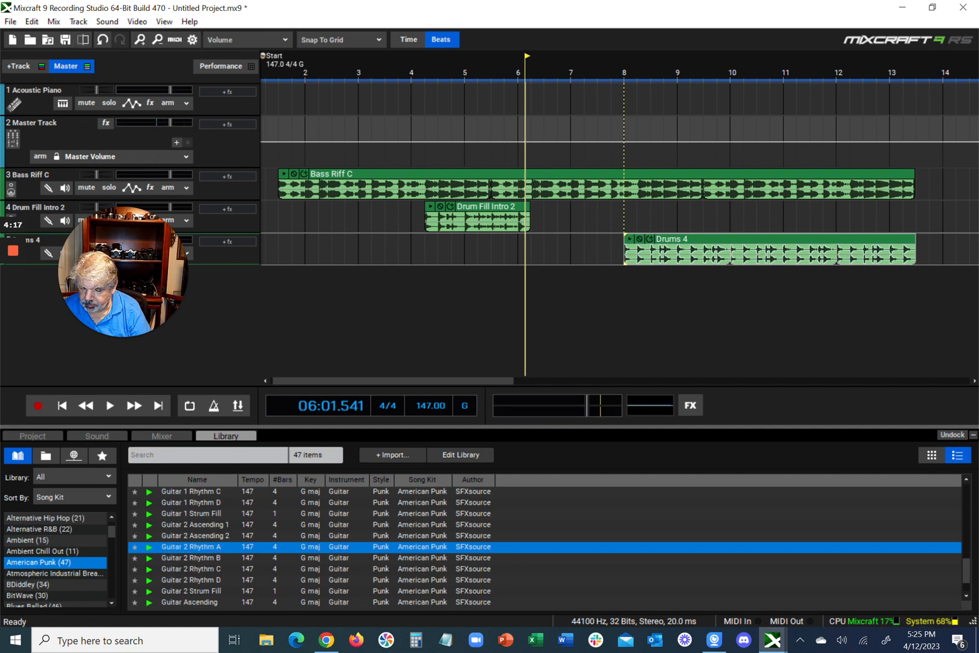
{"action": "scroll", "scroll_direction": "down", "scroll_amount": 3}
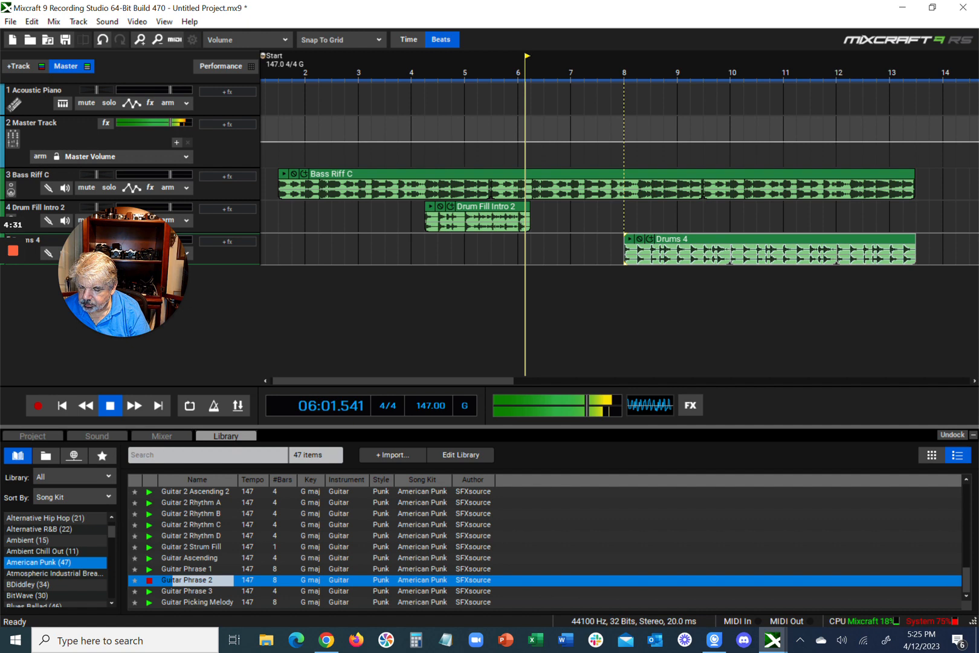
{"action": "left_click", "coordinate": [111, 405]}
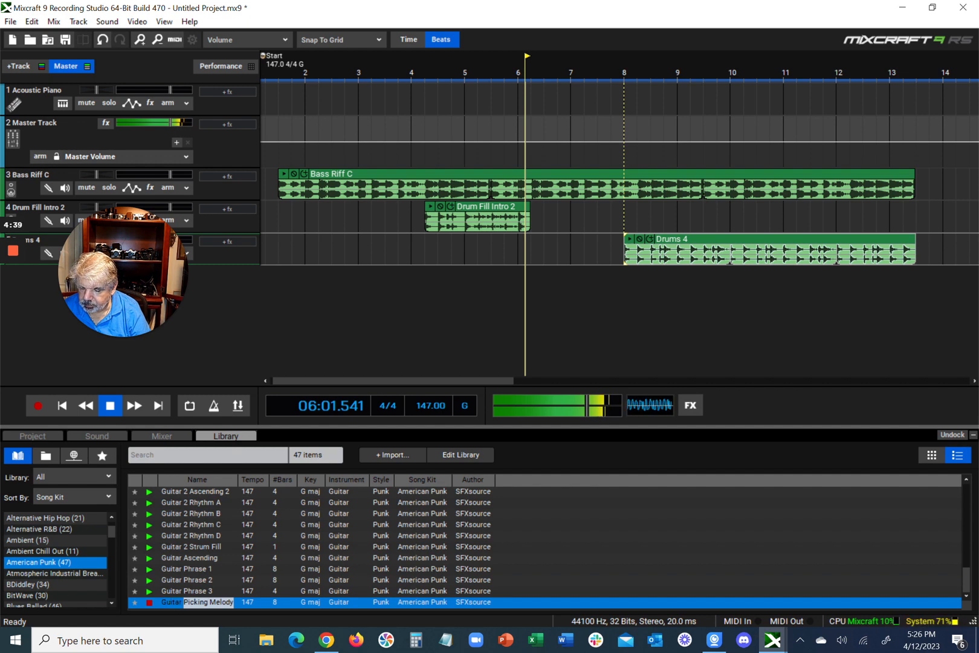
{"action": "left_click", "coordinate": [110, 406]}
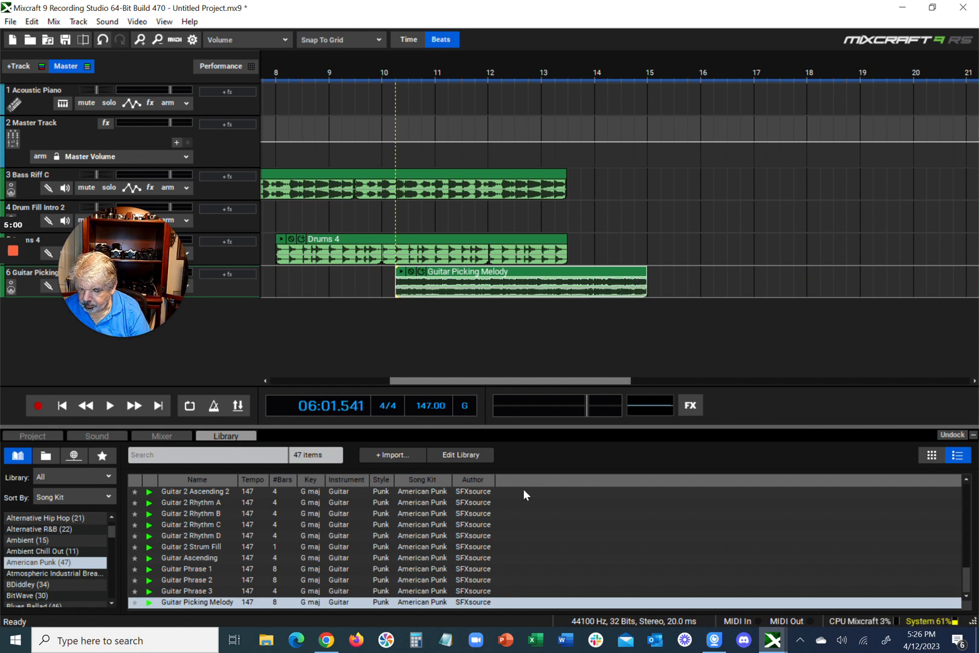
Stretch the Drums 4 clip's right edge out to bar 15 alongside Guitar Picking Melody.
{"action": "scroll", "scroll_direction": "up", "scroll_amount": 3}
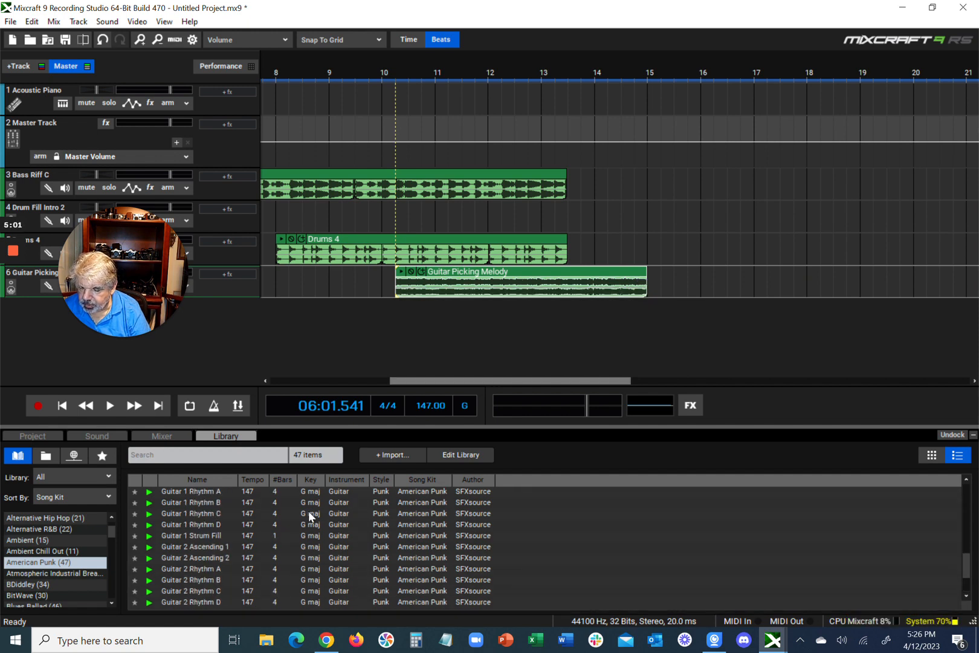
{"action": "scroll", "scroll_direction": "up", "scroll_amount": 3}
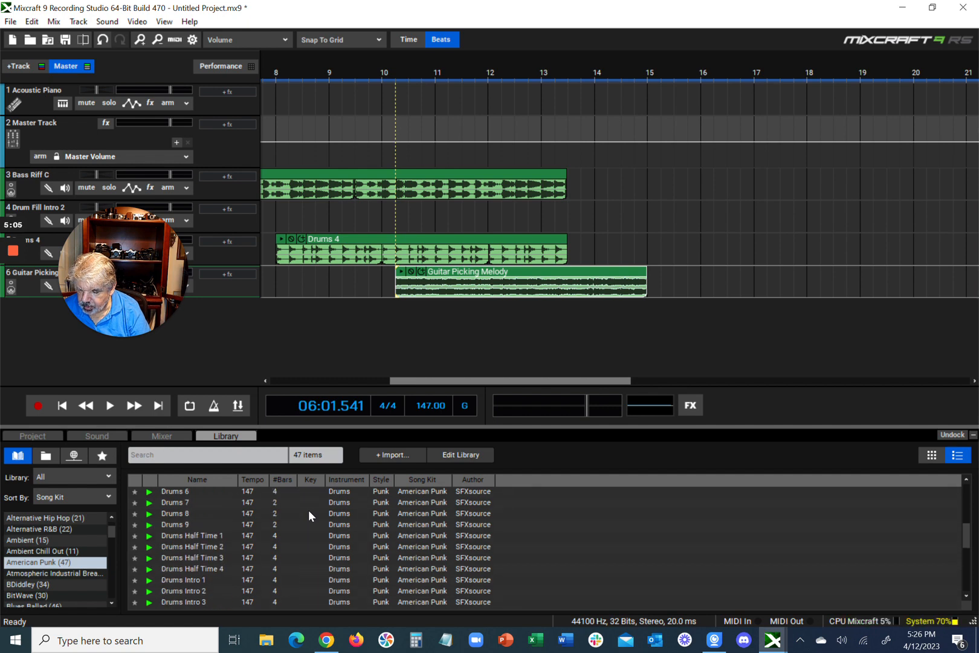
{"action": "scroll", "scroll_direction": "up", "scroll_amount": 3}
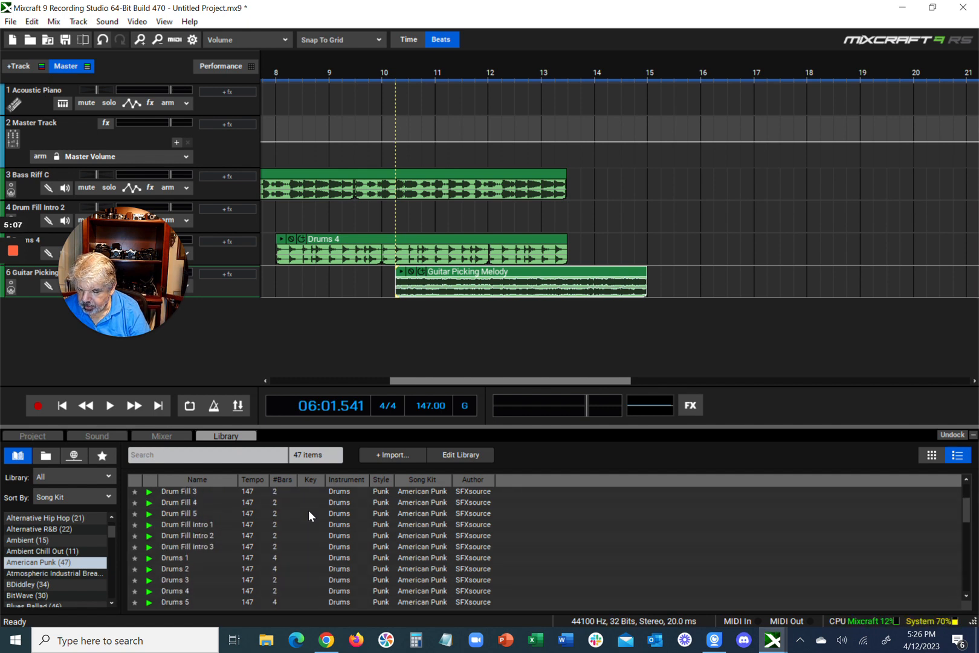
{"action": "scroll", "scroll_direction": "up", "scroll_amount": 3}
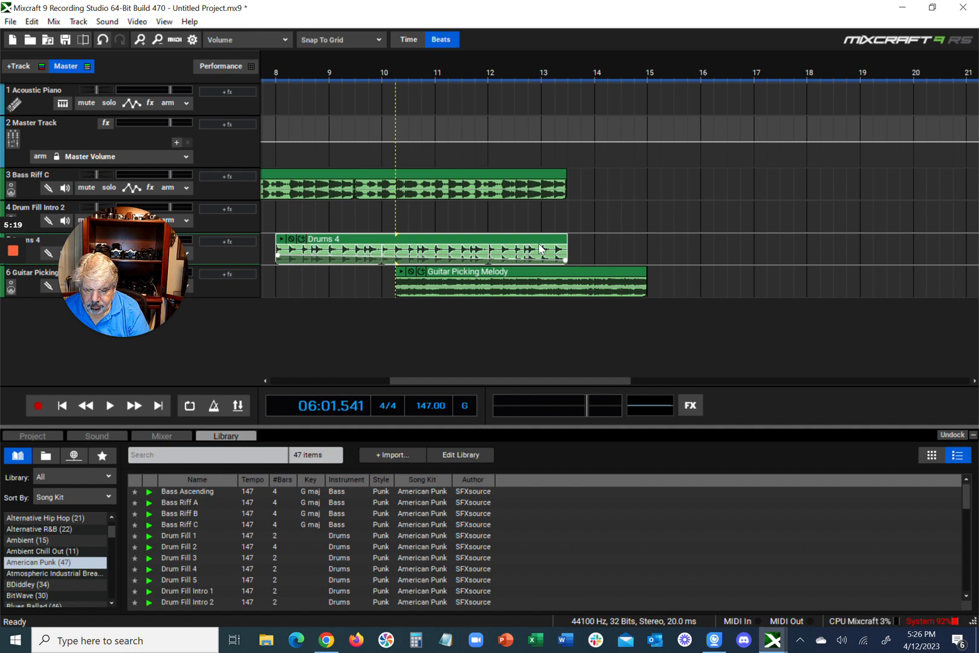
{"action": "left_click", "coordinate": [542, 73]}
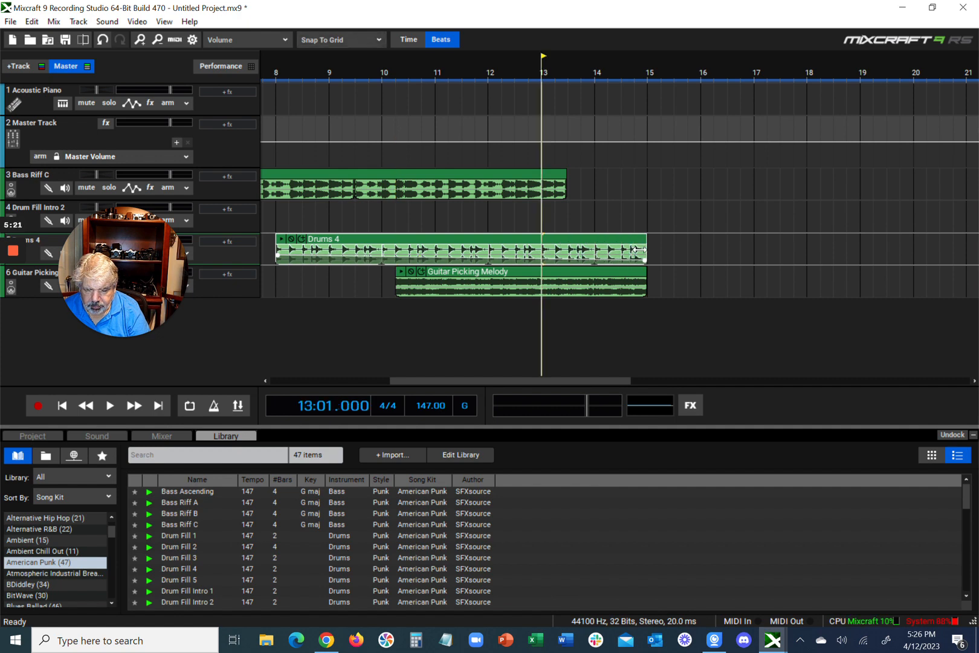
{"action": "left_click", "coordinate": [412, 184]}
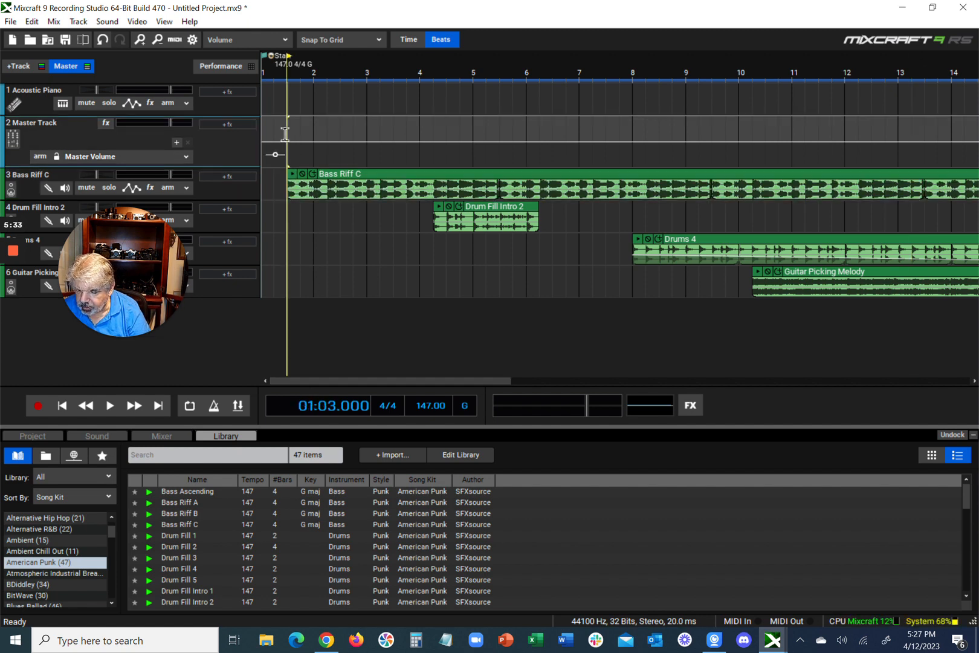
{"action": "mouse_move", "coordinate": [143, 392]}
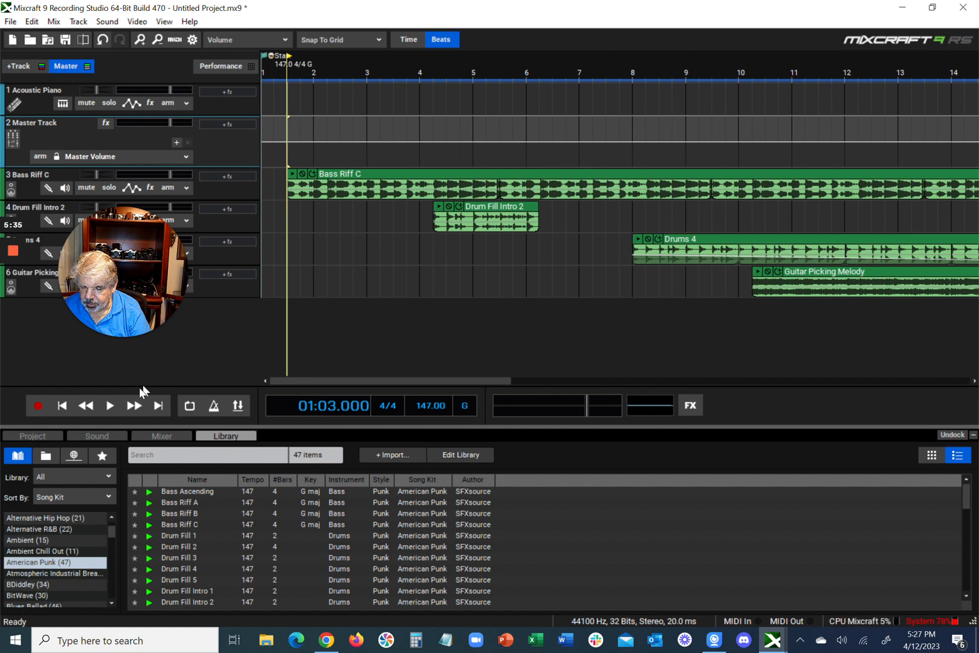
Play the six-track arrangement from the start through about bar 14, then stop.
{"action": "left_click", "coordinate": [110, 406]}
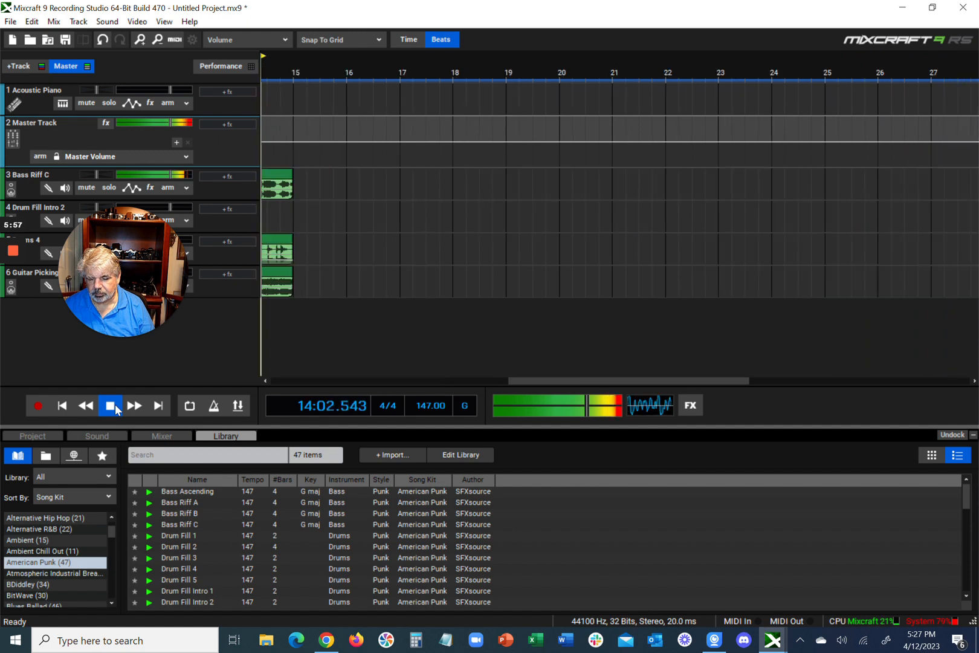
{"action": "left_click", "coordinate": [110, 405]}
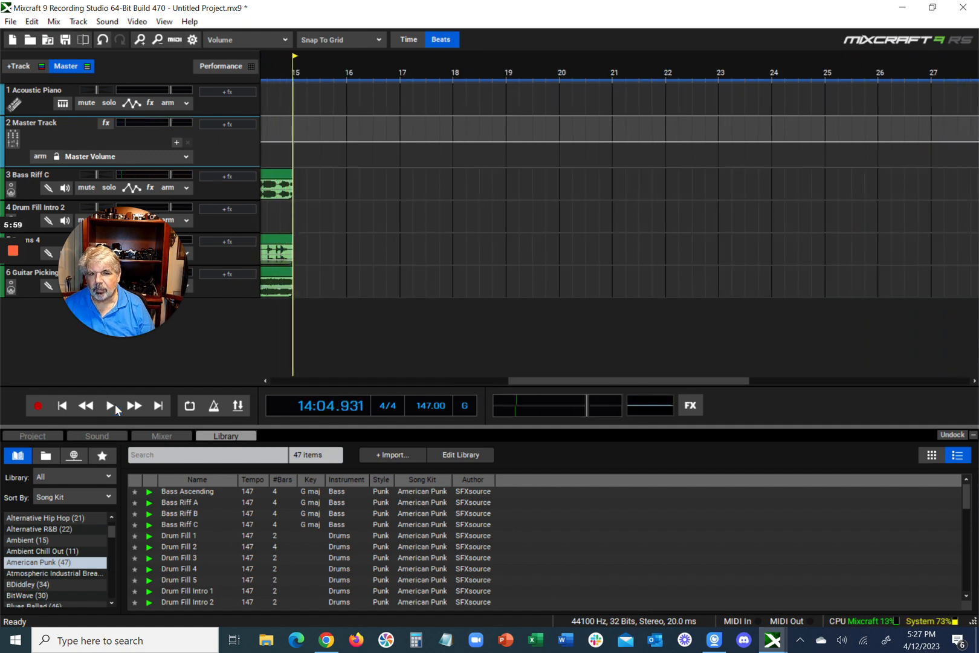